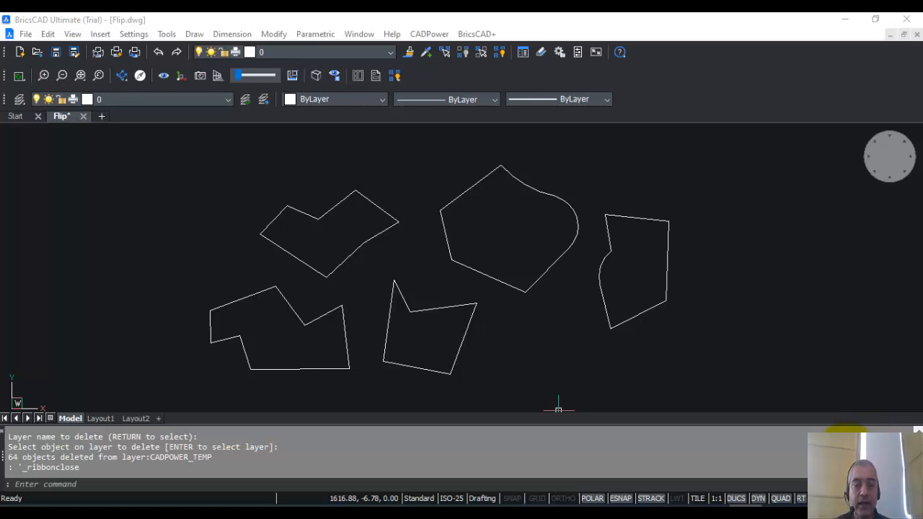
Step: Launch CADPower's Flip (Reverse) direction tool from the Polyline Tools menu
{"action": "left_click", "coordinate": [430, 35]}
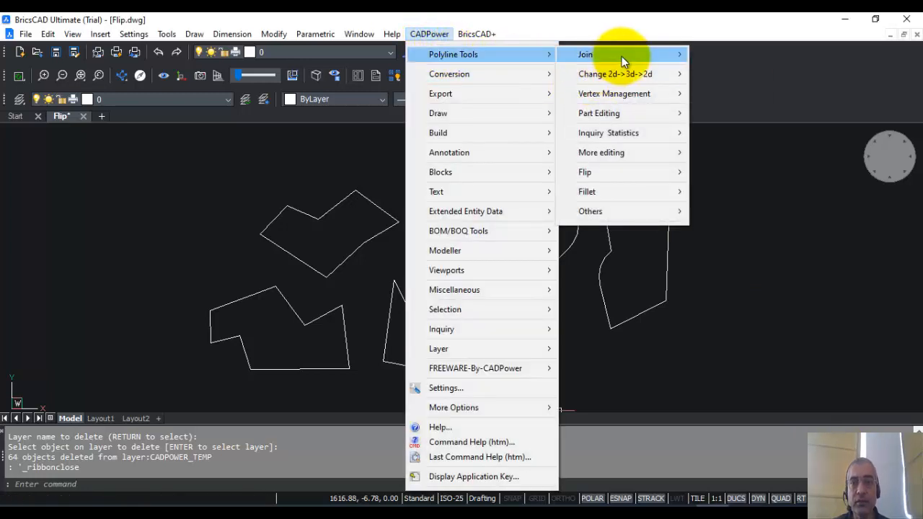
{"action": "mouse_move", "coordinate": [444, 54]}
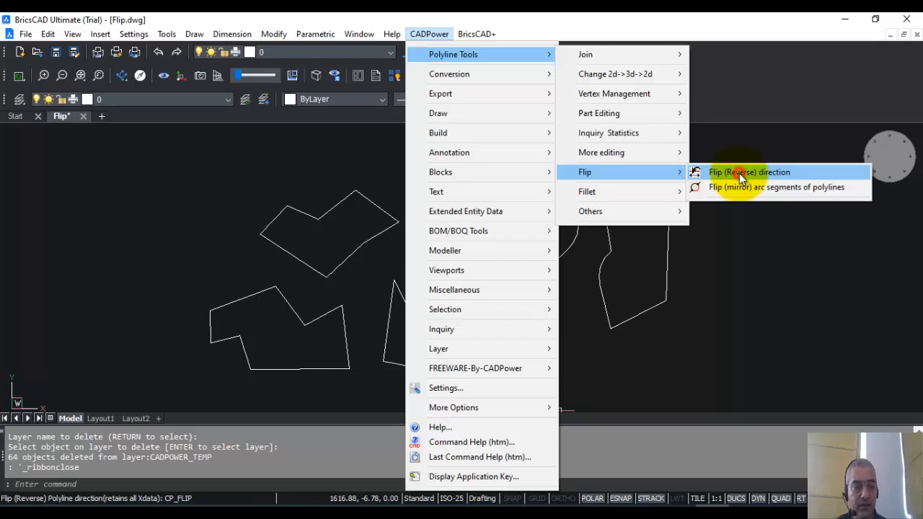
{"action": "left_click", "coordinate": [749, 172]}
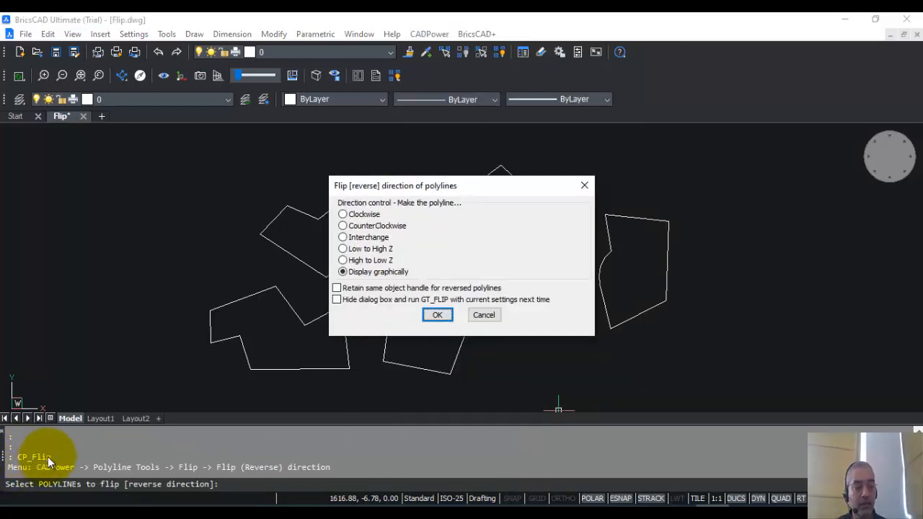
{"action": "mouse_move", "coordinate": [439, 196]}
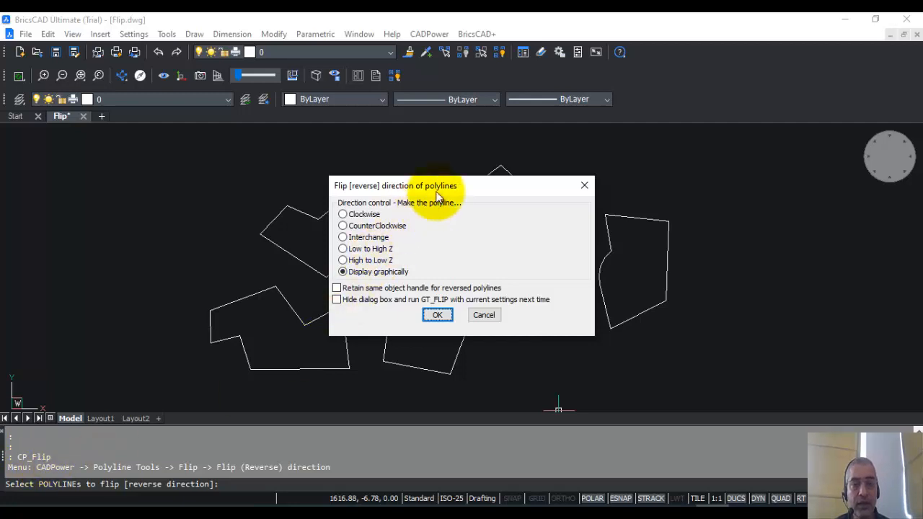
Step: Keep 'Display graphically' as the direction option and confirm to reach Build Selection Set
{"action": "left_click_drag", "start_coordinate": [395, 185], "coordinate": [420, 166]}
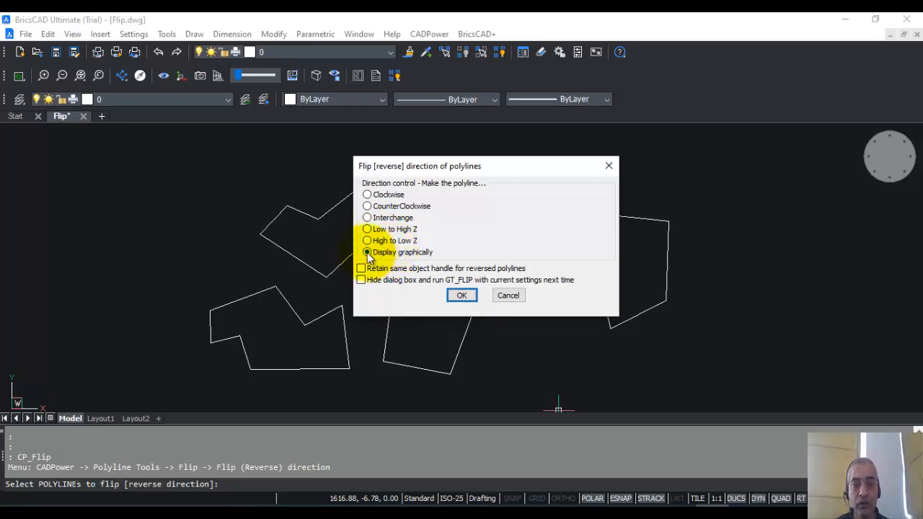
{"action": "left_click", "coordinate": [366, 251]}
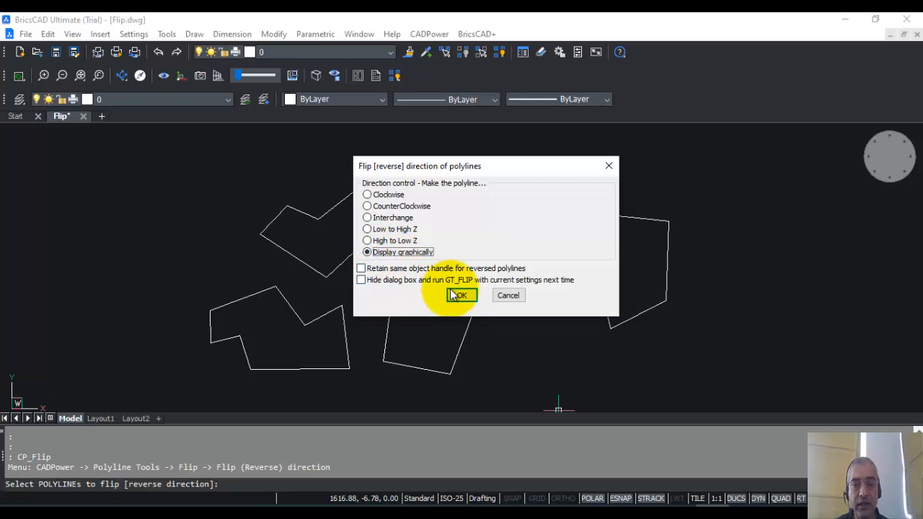
{"action": "left_click", "coordinate": [460, 294]}
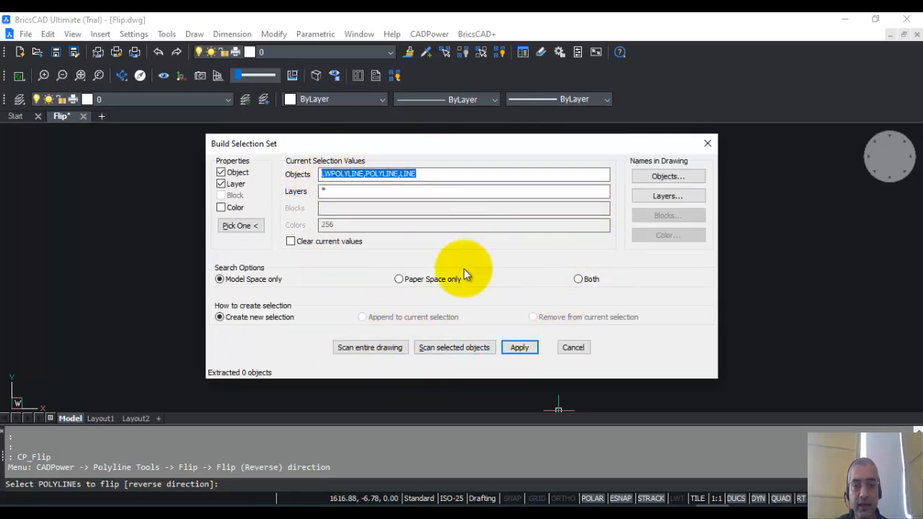
Step: Scan selected objects and window-select all five closed polylines
{"action": "left_click", "coordinate": [519, 346]}
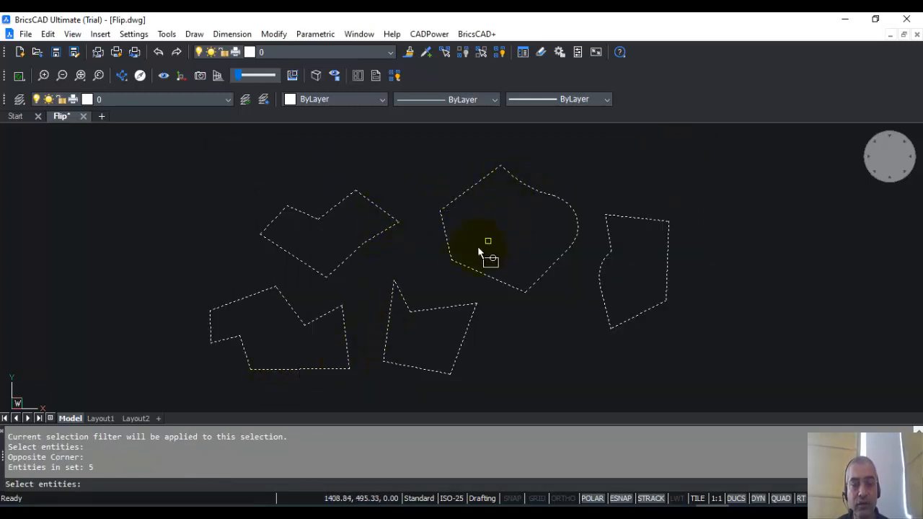
{"action": "mouse_move", "coordinate": [461, 257]}
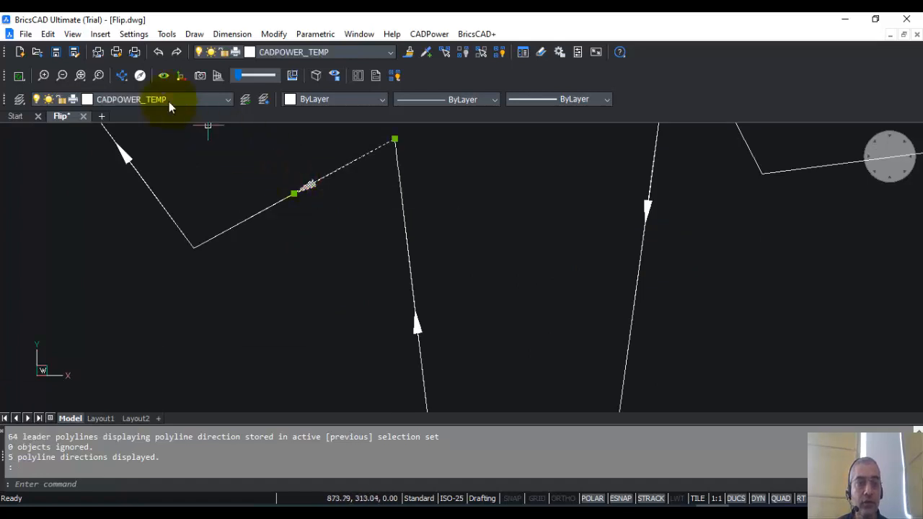
{"action": "mouse_move", "coordinate": [119, 104]}
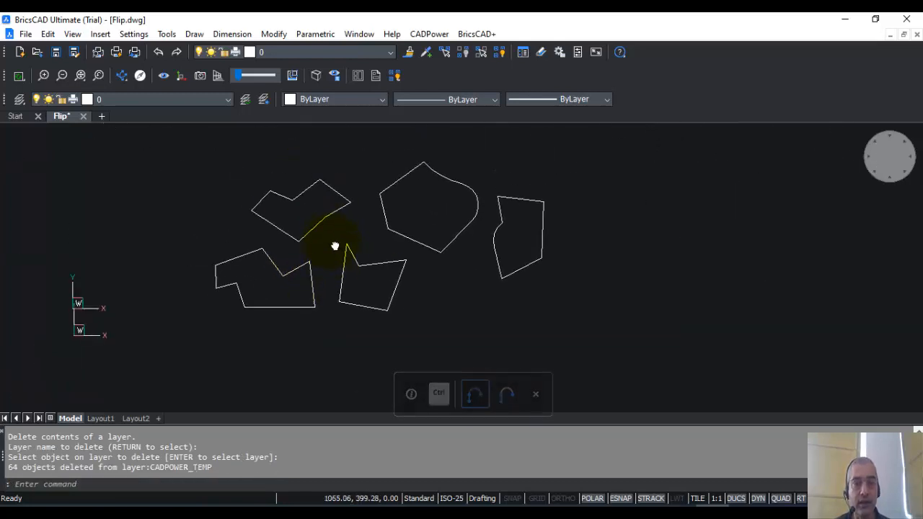
Step: Relaunch Flip (Reverse) direction with Clockwise as the target direction and confirm
{"action": "left_click", "coordinate": [430, 35]}
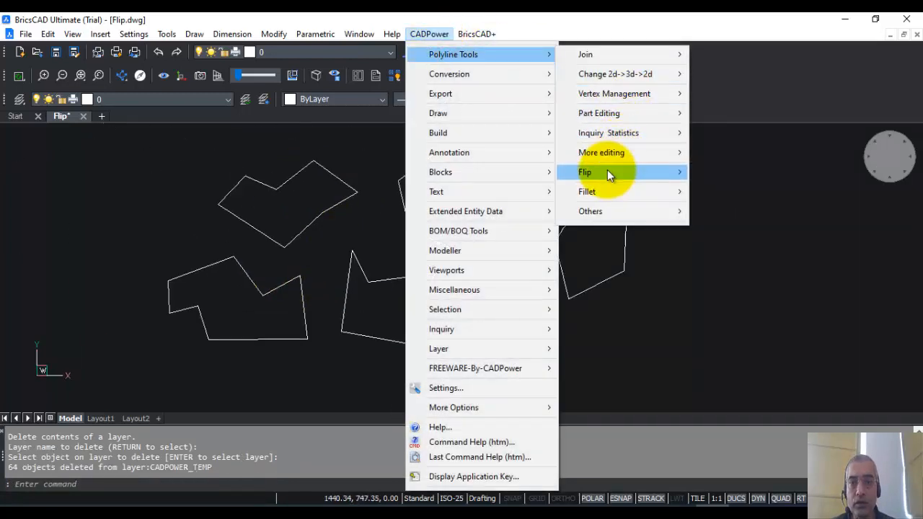
{"action": "left_click", "coordinate": [585, 172]}
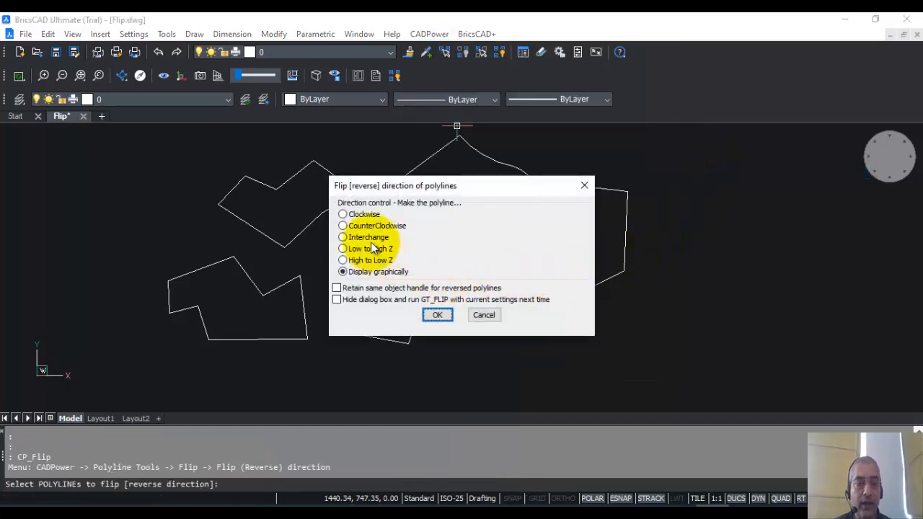
{"action": "left_click", "coordinate": [344, 214]}
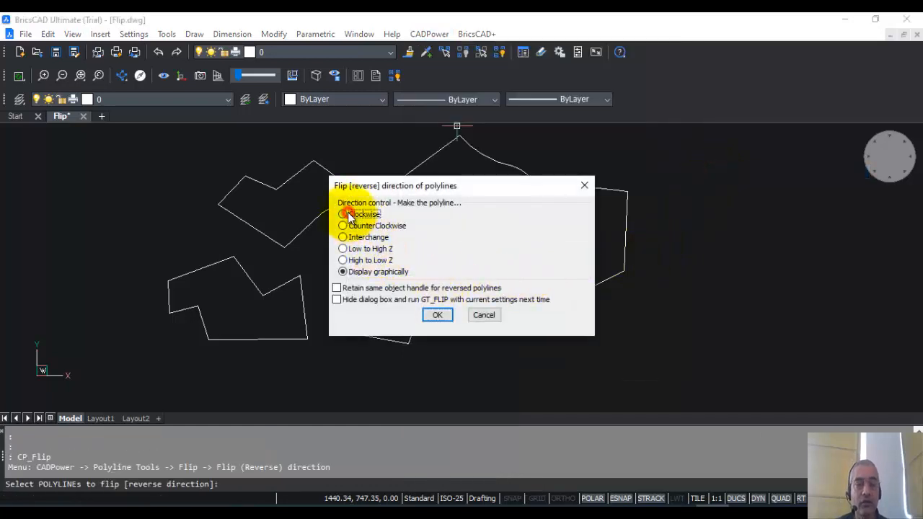
{"action": "left_click", "coordinate": [343, 214]}
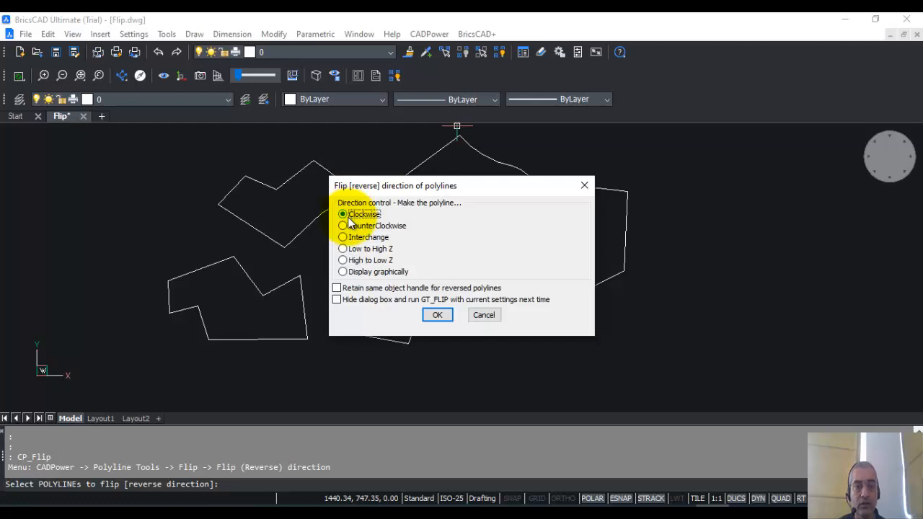
{"action": "left_click", "coordinate": [437, 314]}
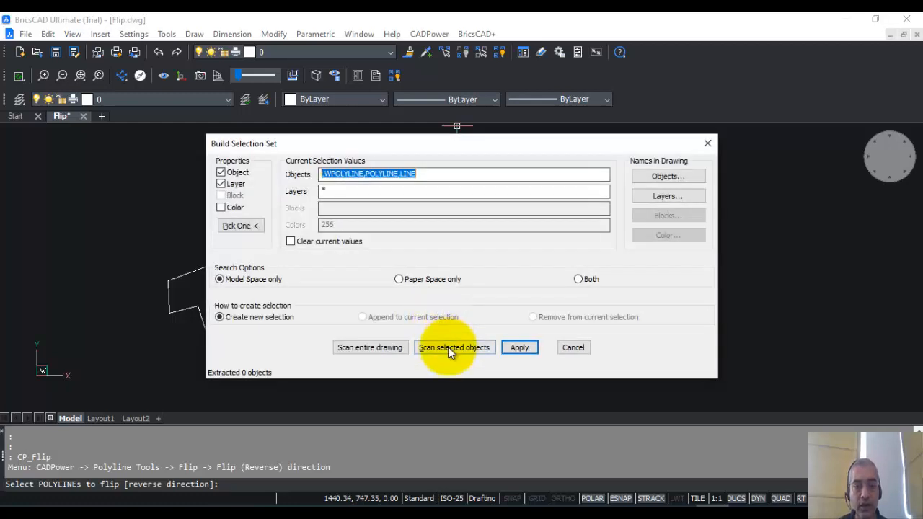
Step: Scan the five polylines into the set and apply, flipping the three counterclockwise ones
{"action": "left_click", "coordinate": [455, 346]}
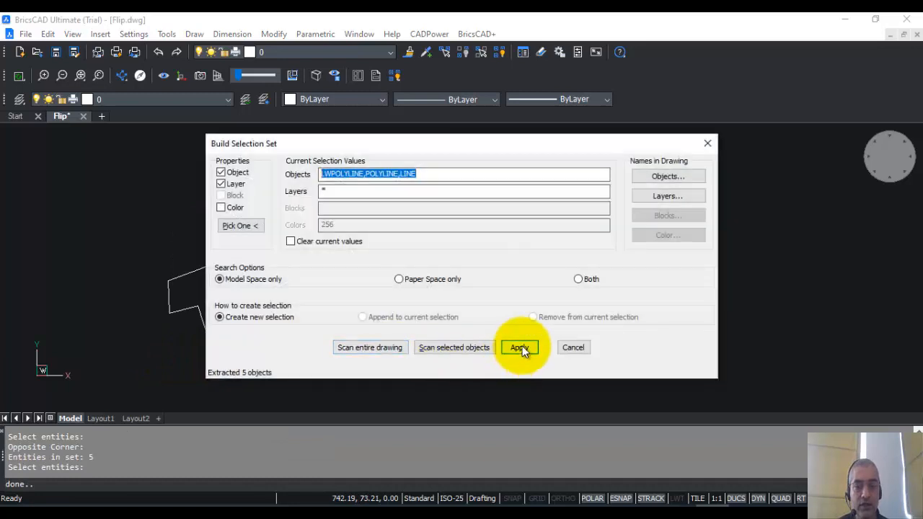
{"action": "left_click", "coordinate": [519, 346]}
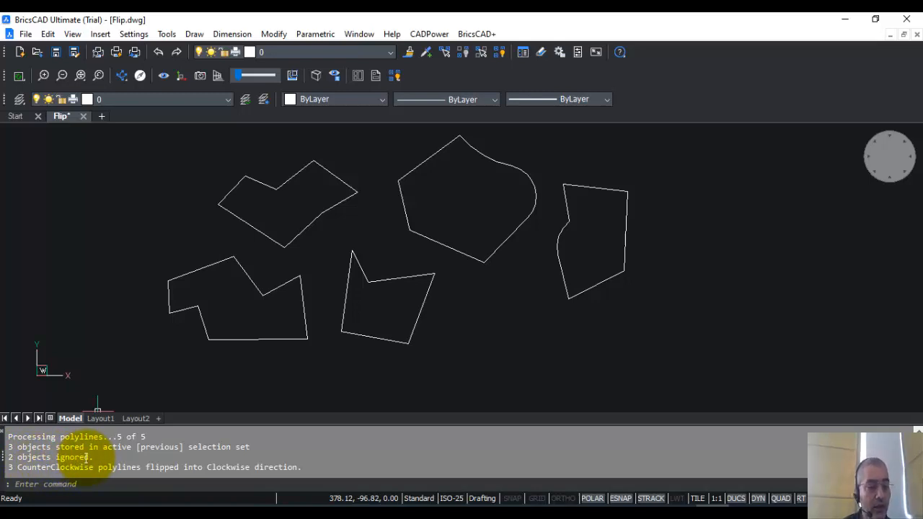
{"action": "left_click", "coordinate": [430, 34]}
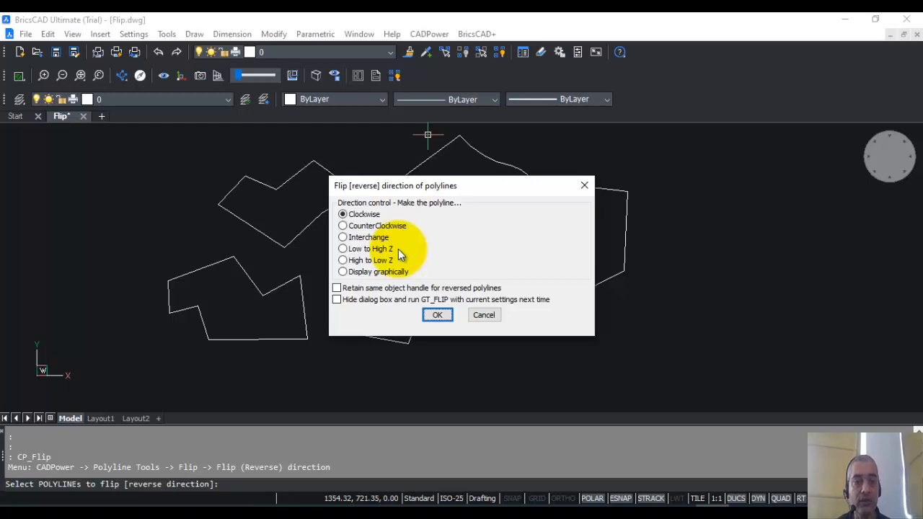
{"action": "left_click", "coordinate": [342, 248]}
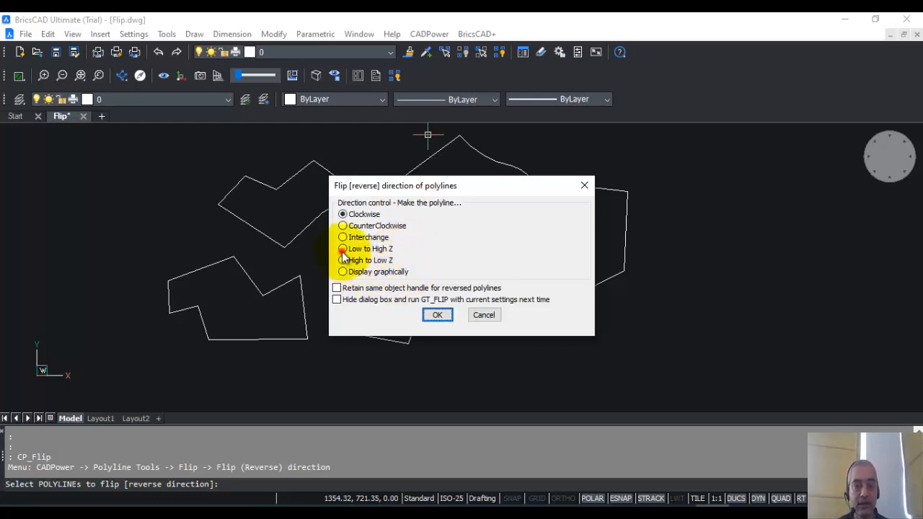
{"action": "left_click", "coordinate": [343, 260]}
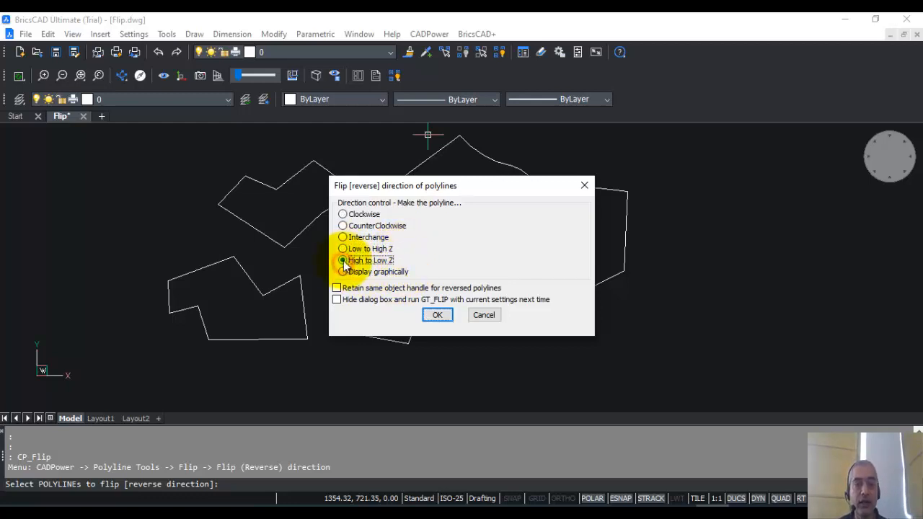
{"action": "left_click", "coordinate": [344, 248]}
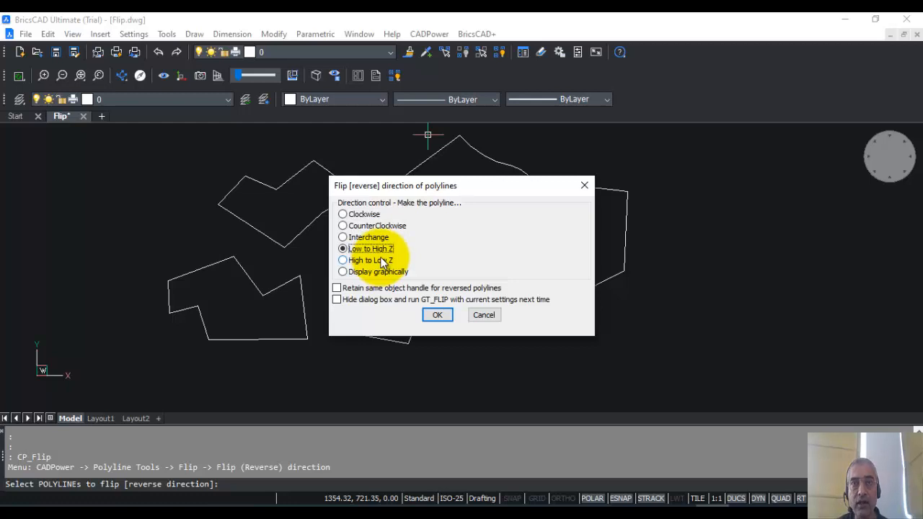
{"action": "left_click", "coordinate": [437, 315]}
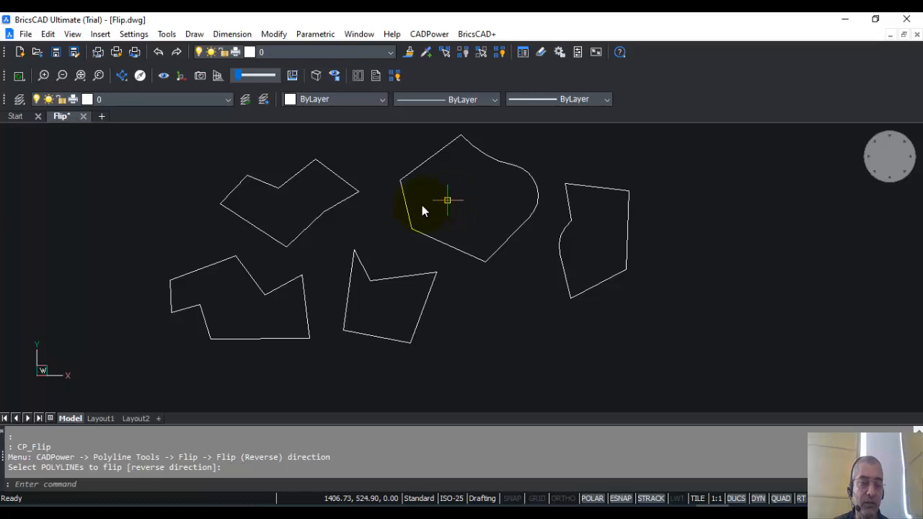
Step: Show the ribbon's CADPower Flip dropdown with reverse-direction and mirror-arc variants, then the CADPower menu
{"action": "left_click", "coordinate": [72, 35]}
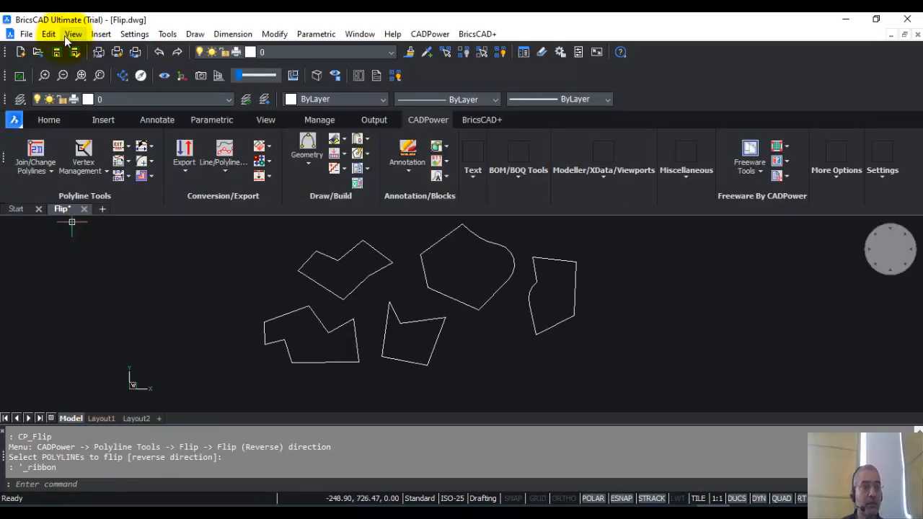
{"action": "left_click", "coordinate": [72, 35]}
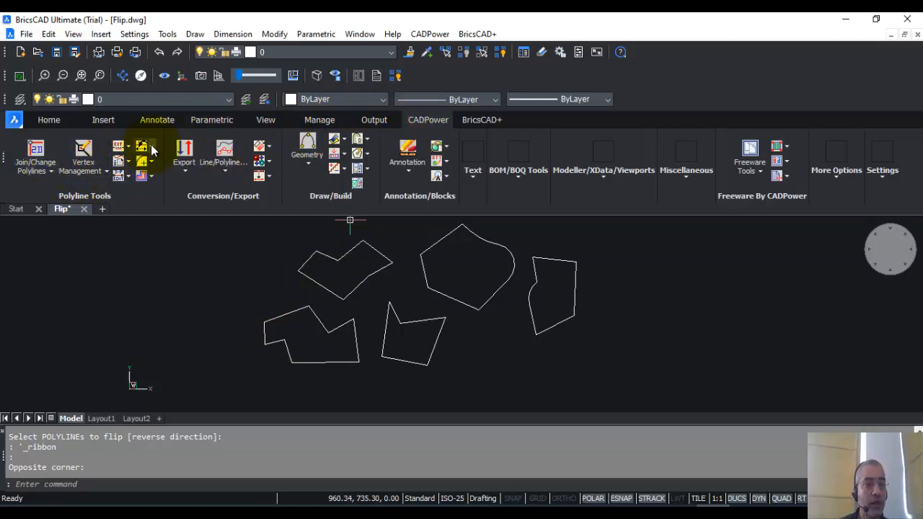
{"action": "left_click", "coordinate": [142, 147]}
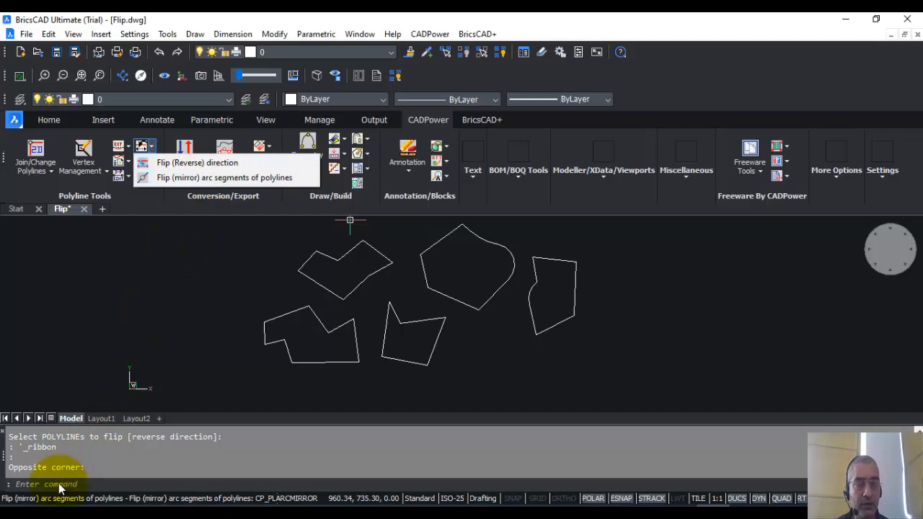
{"action": "mouse_move", "coordinate": [159, 228]}
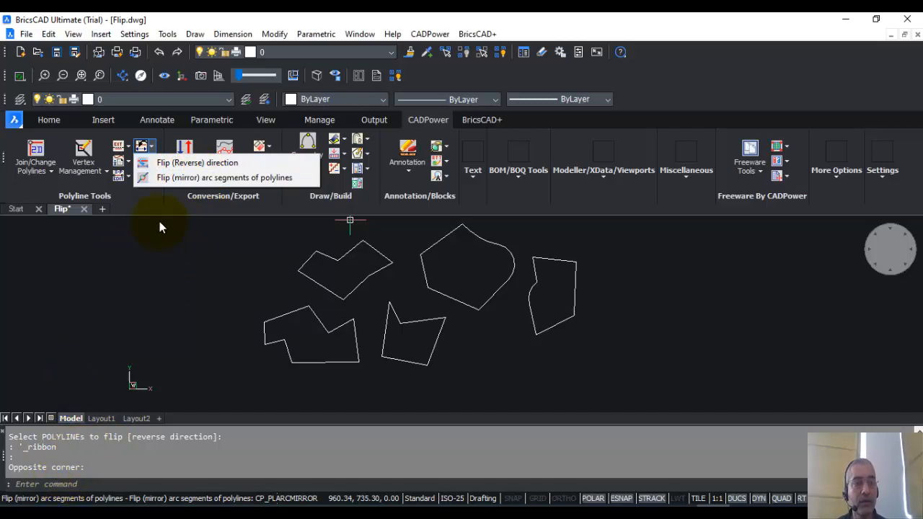
{"action": "left_click", "coordinate": [429, 34]}
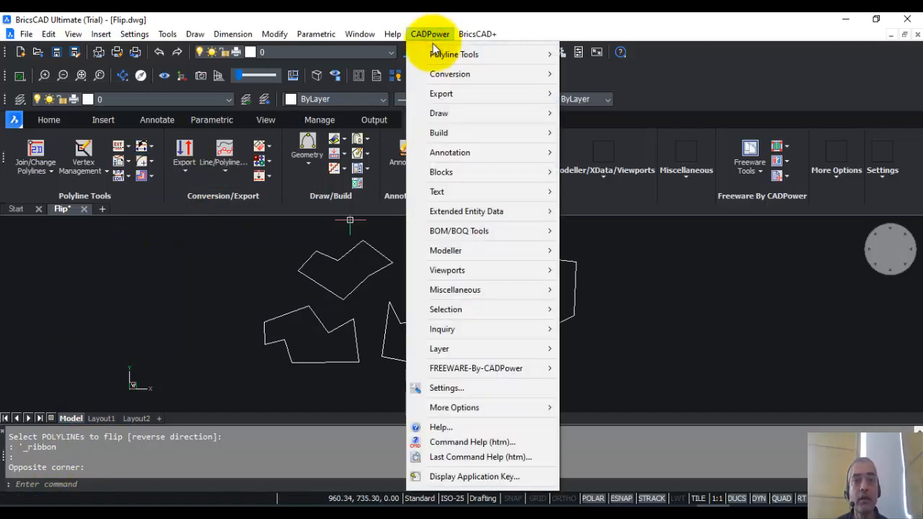
{"action": "mouse_move", "coordinate": [647, 121]}
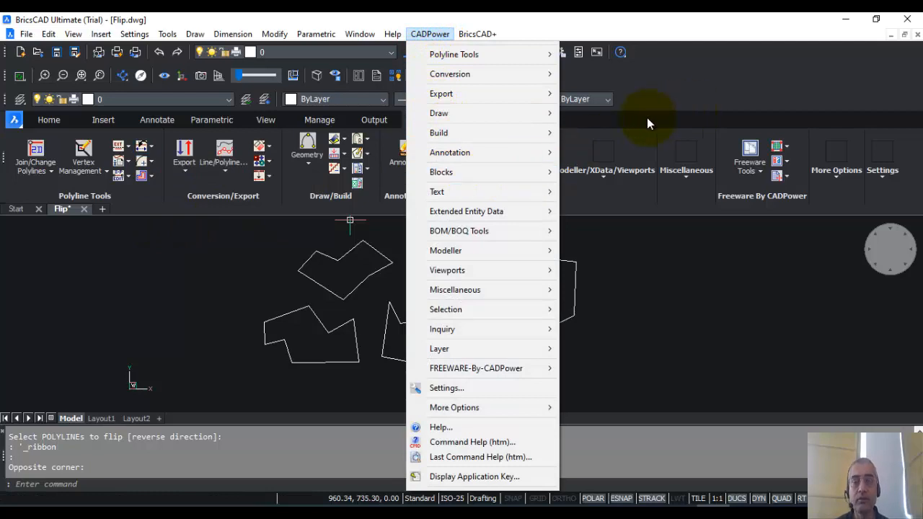